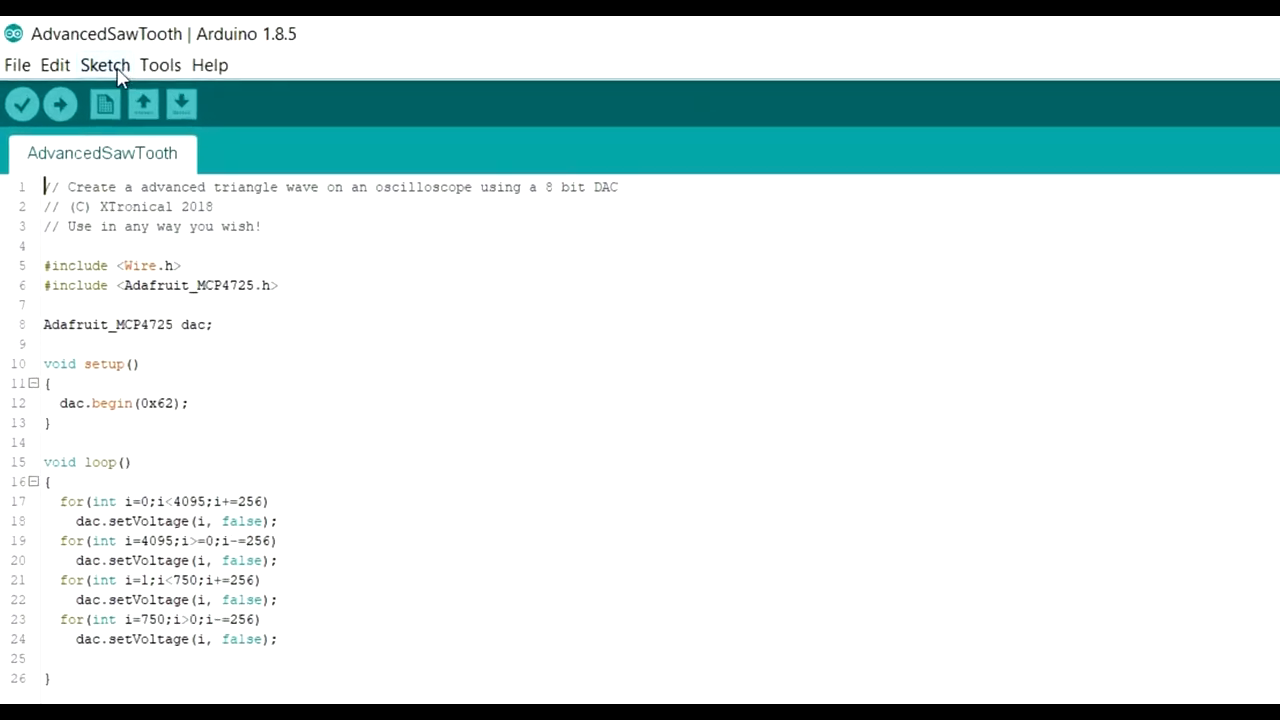
Reach the Library Manager through the Sketch menu's Include Library entry
click(104, 64)
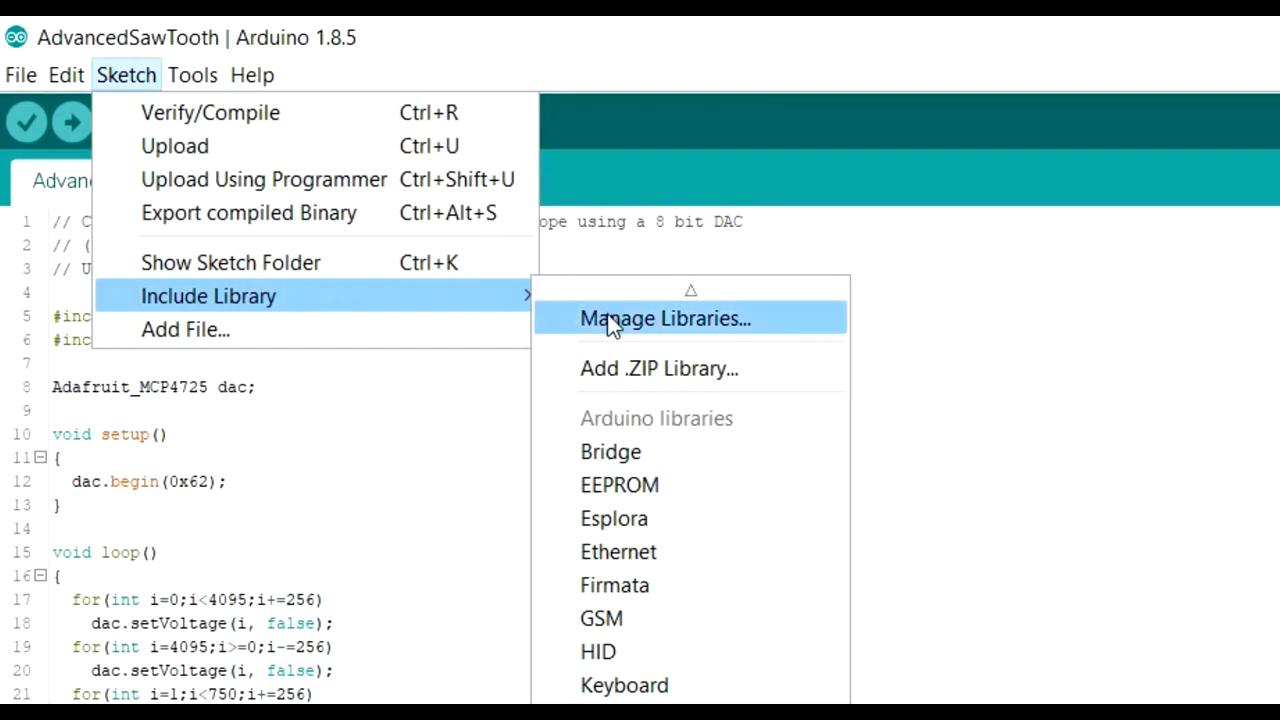
click(664, 318)
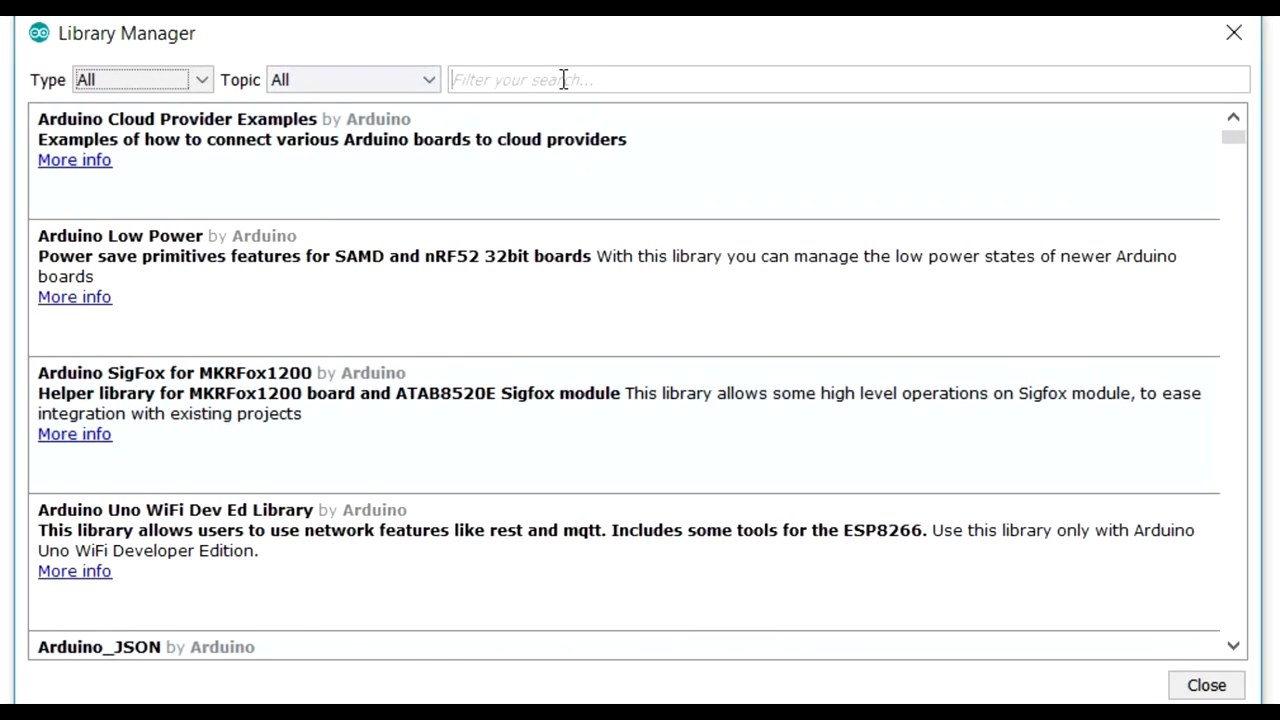
Search the Library Manager for 'mcp4725' and find Adafruit MCP4725 marked INSTALLED, version 1.0.2
click(560, 80)
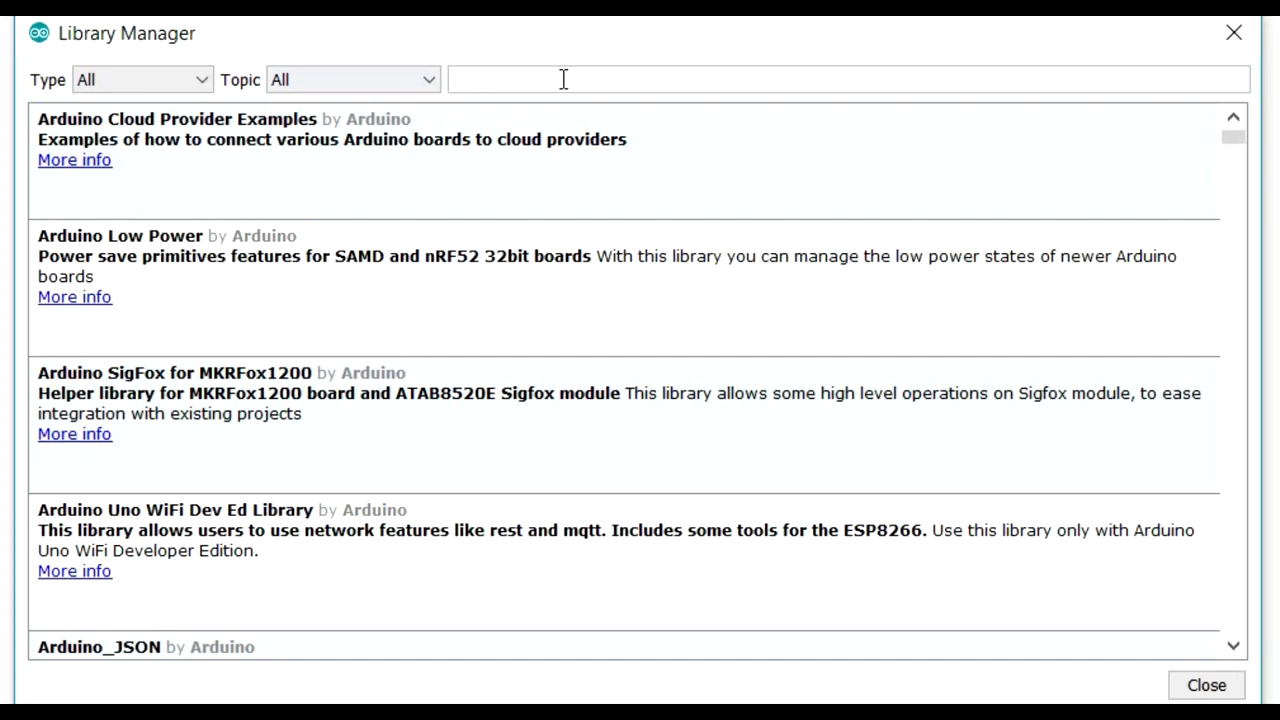
text(m)
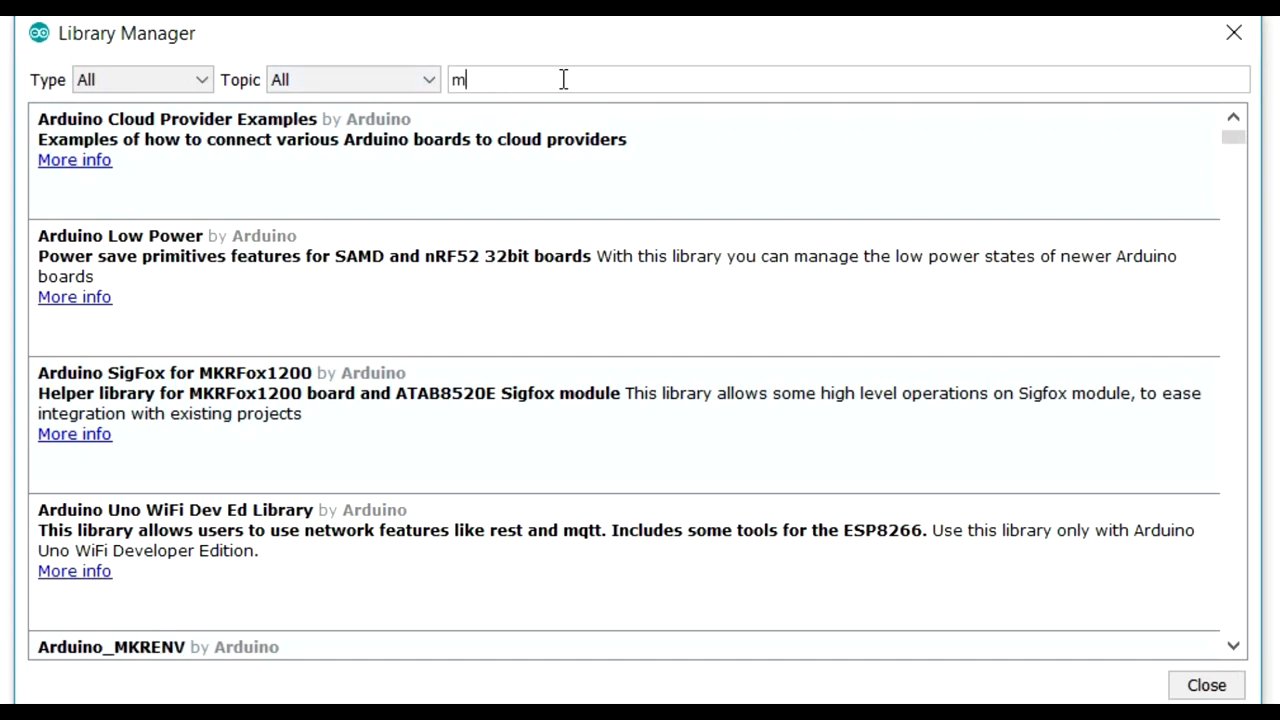
text(cp47)
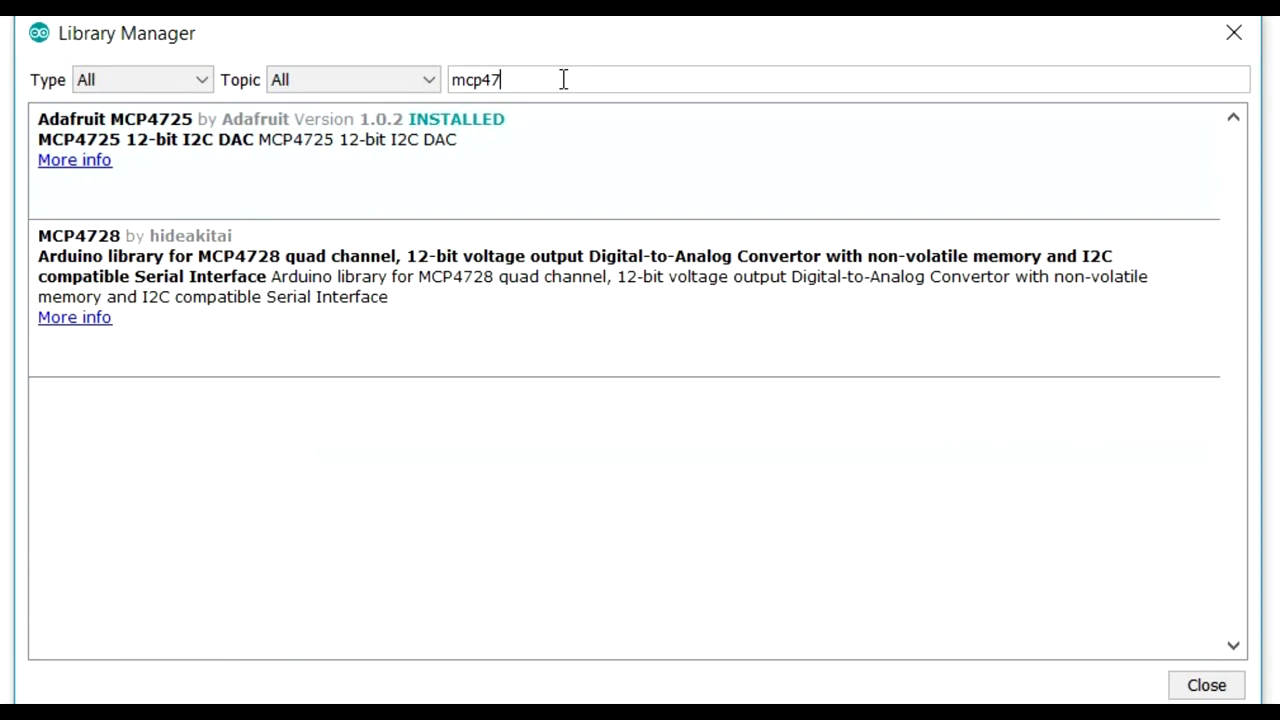
text(25)
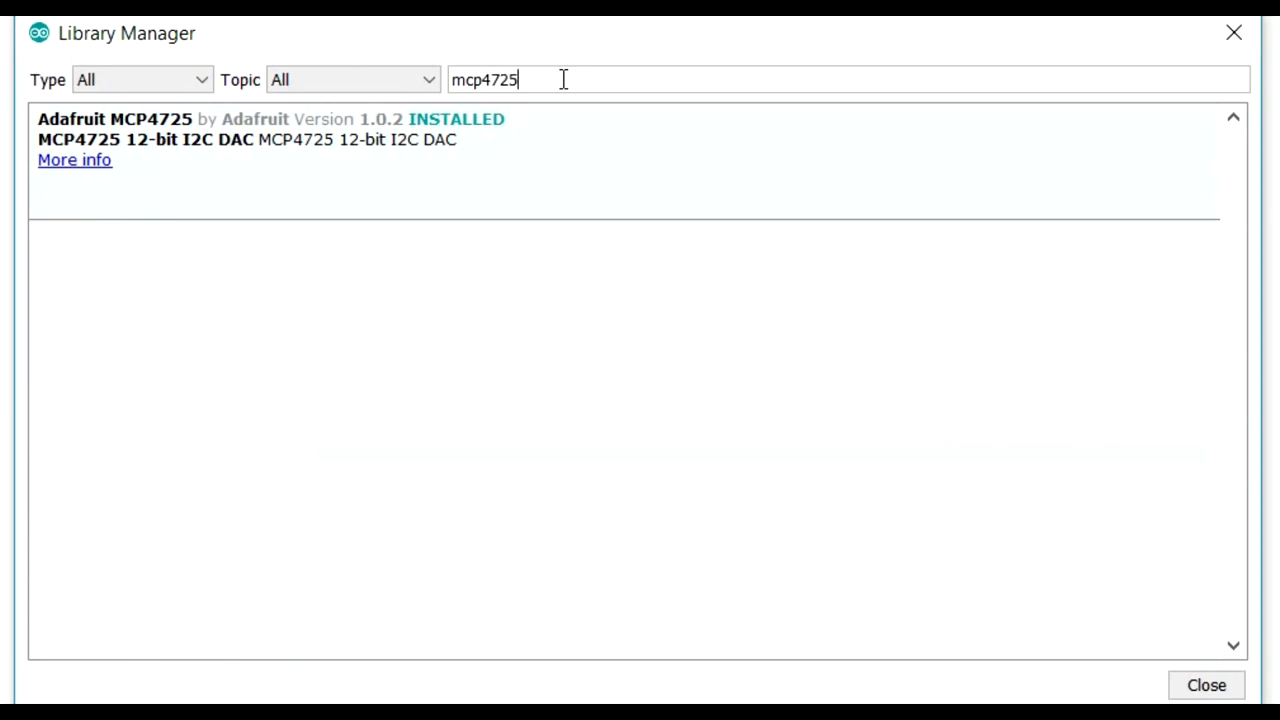
mouse_move(472, 148)
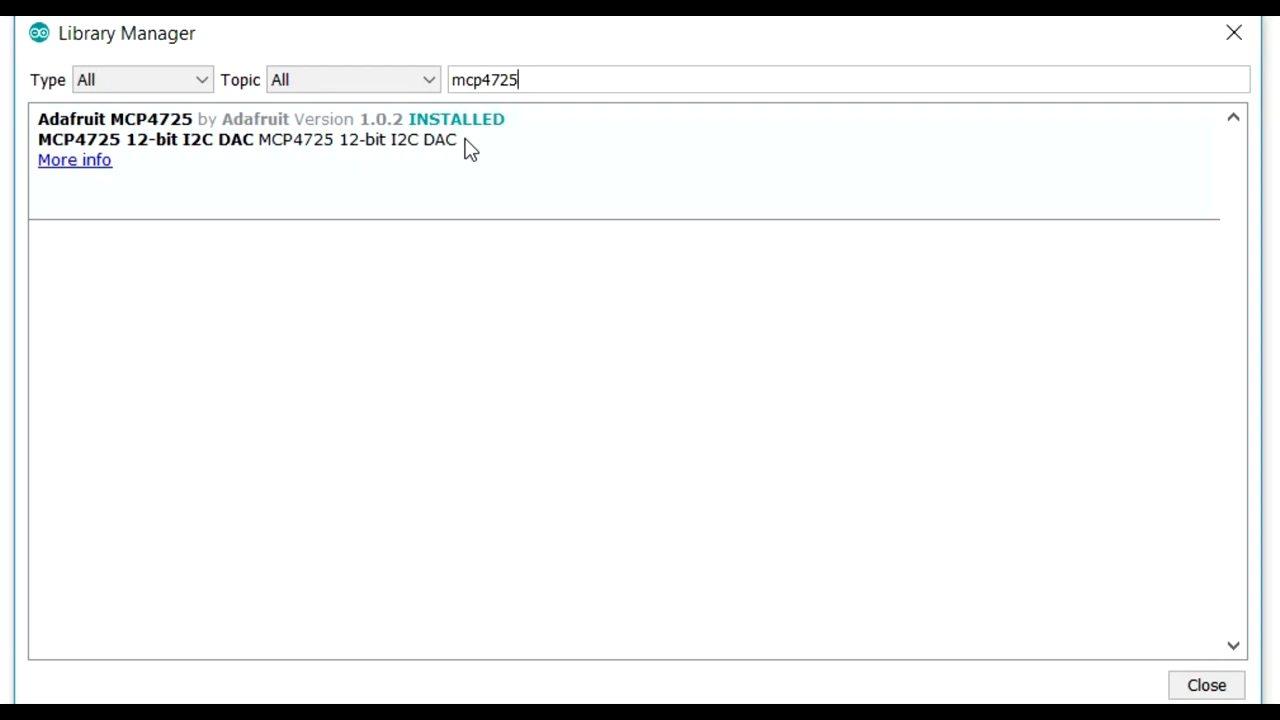
mouse_move(124, 144)
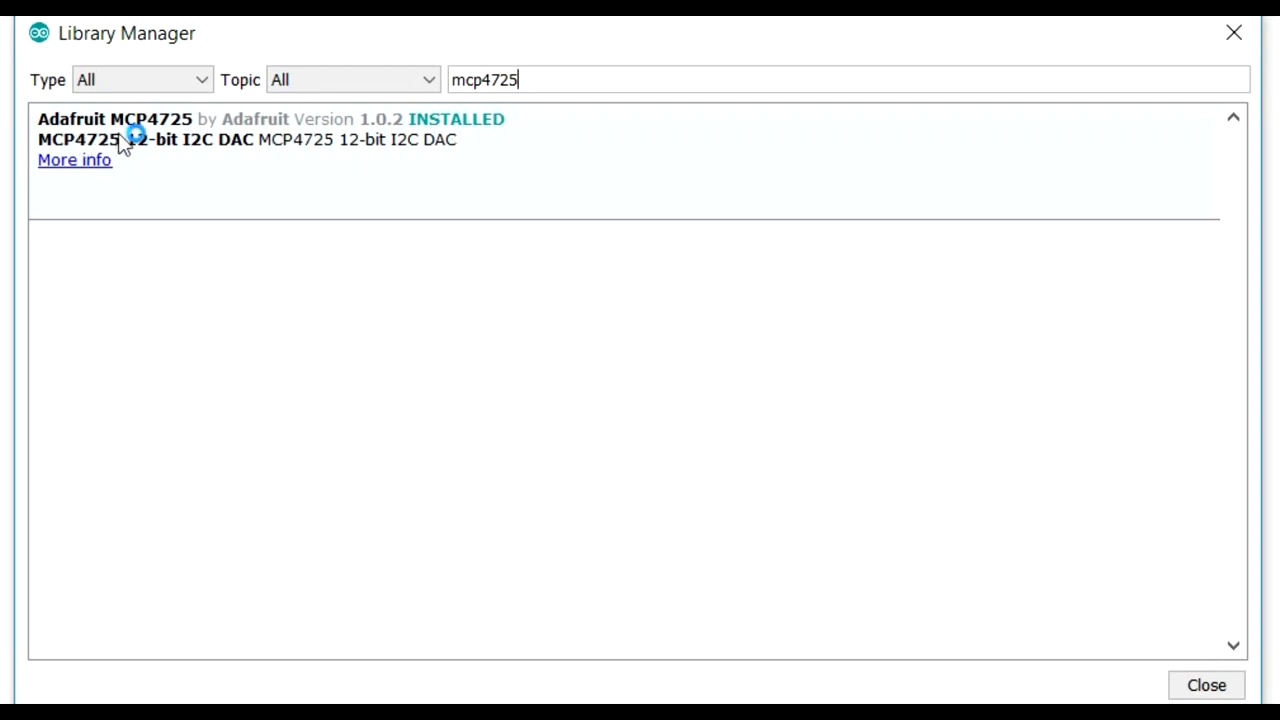
mouse_move(198, 158)
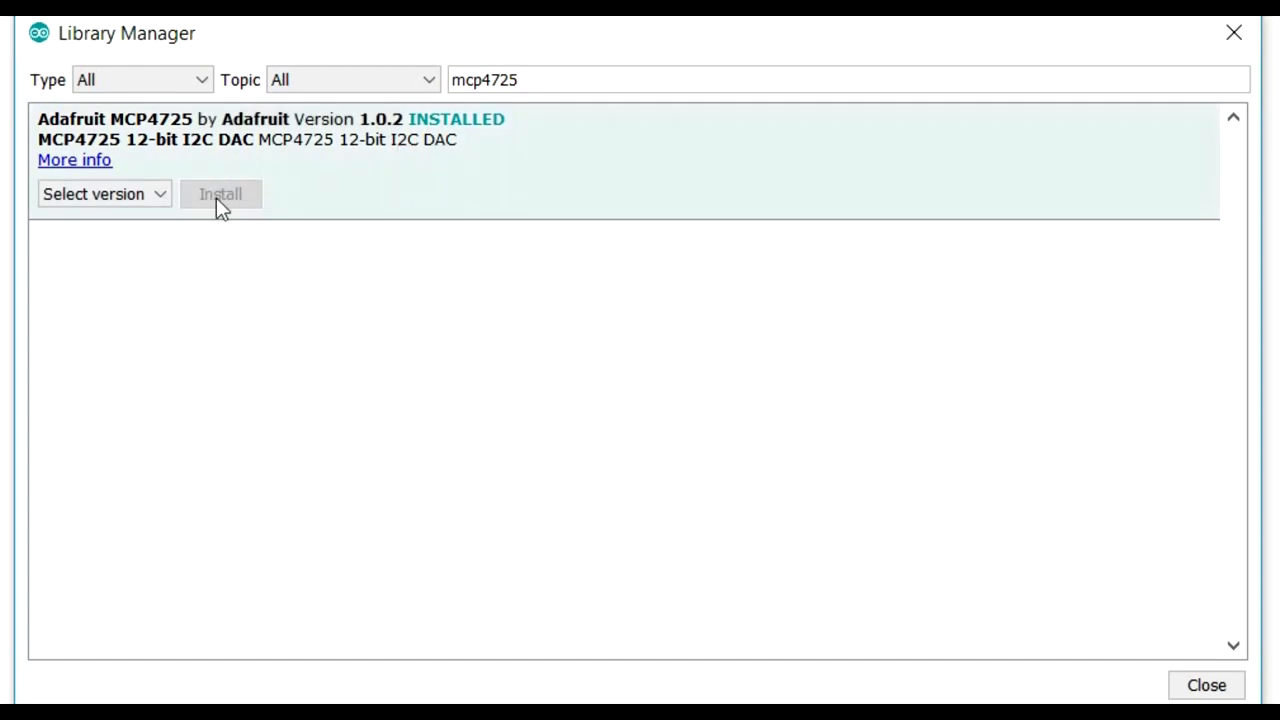
mouse_move(1206, 684)
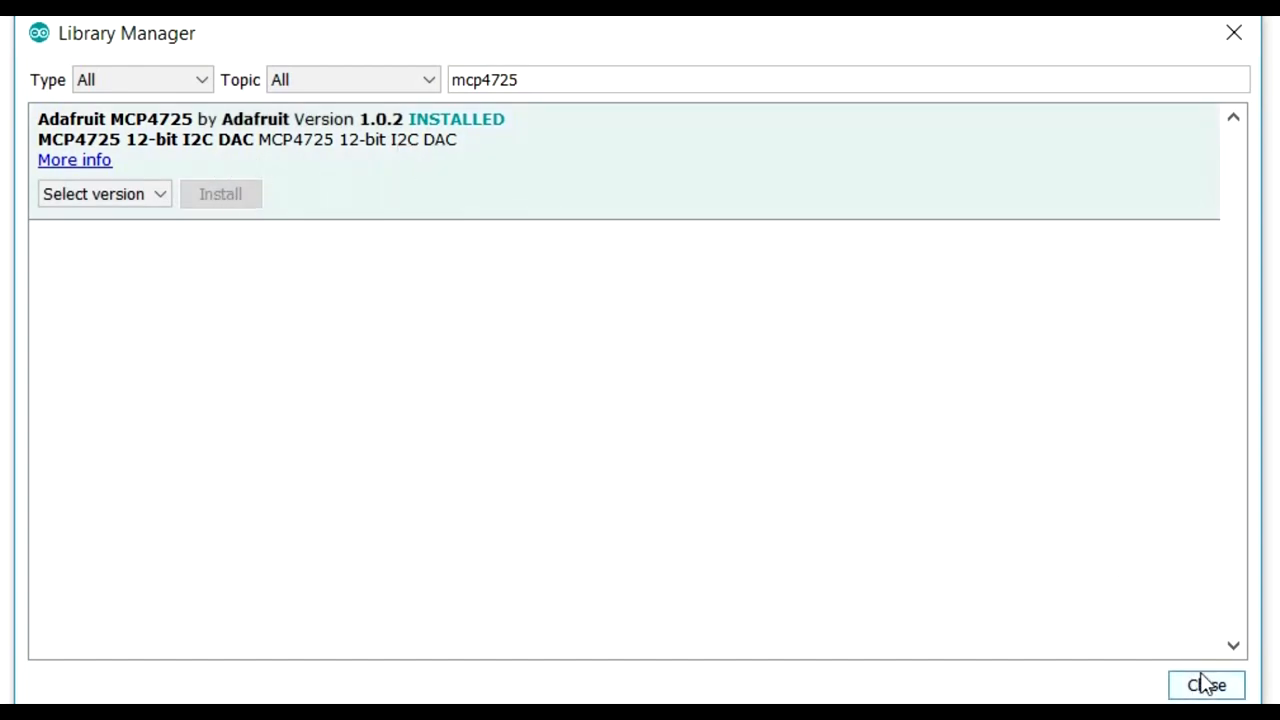
mouse_move(1208, 690)
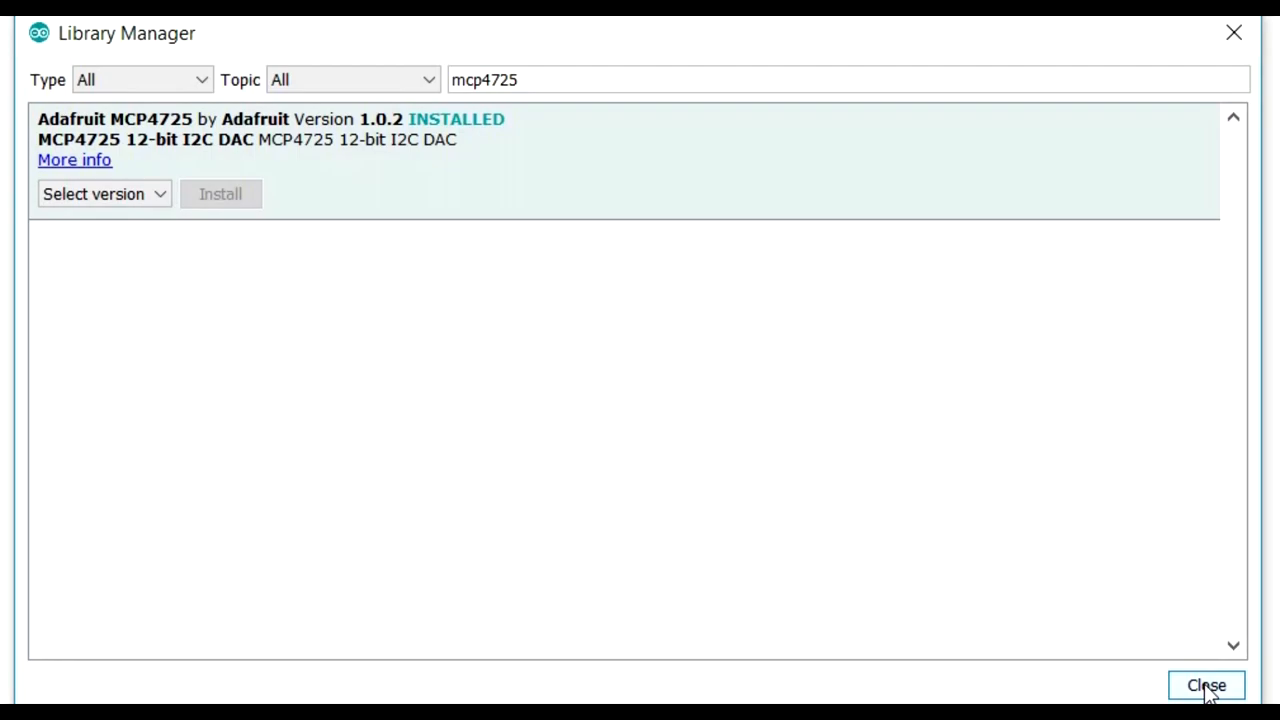
Close the Library Manager and scroll the XTronical DAC article down past The Circuit diagram
click(1206, 684)
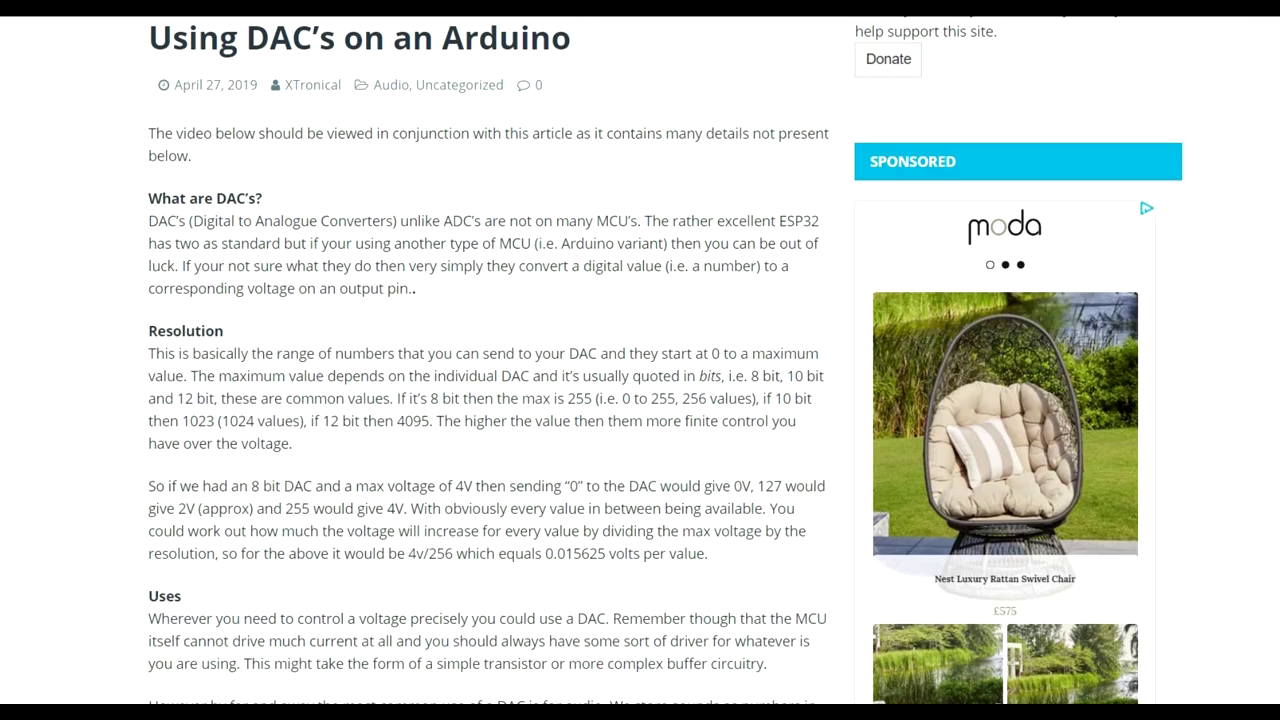
scroll(down, 3)
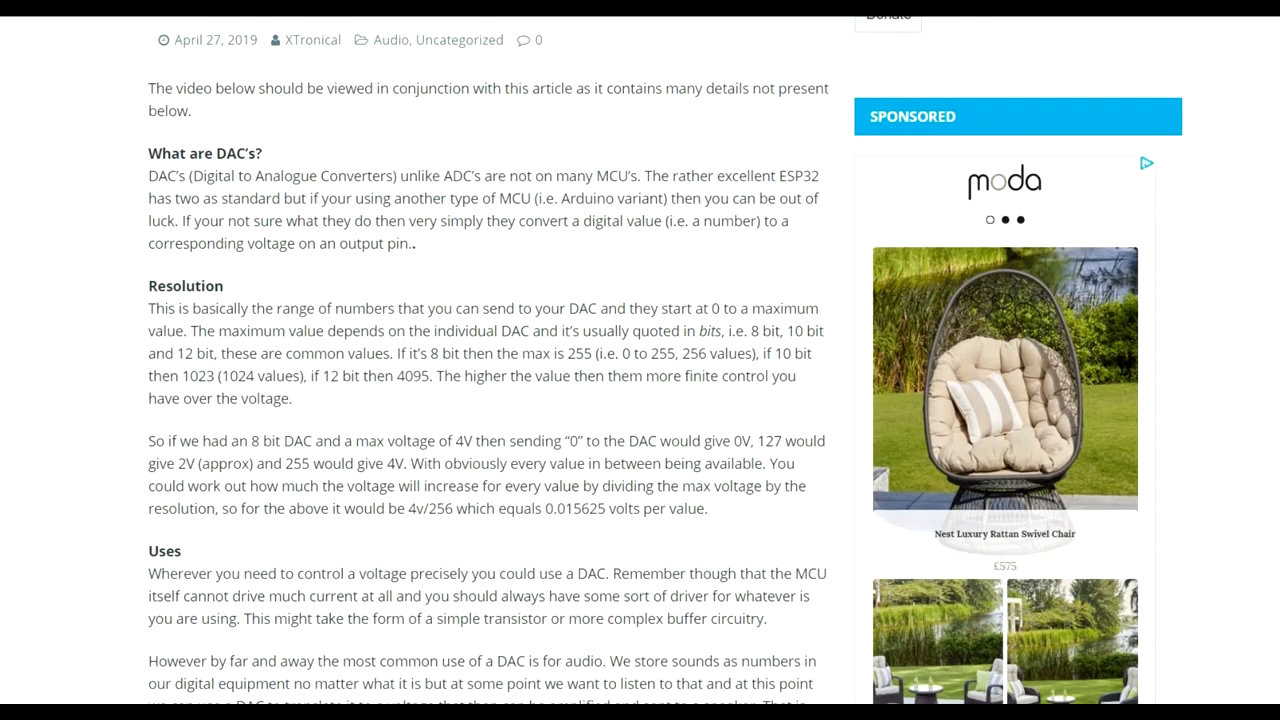
scroll(down, 3)
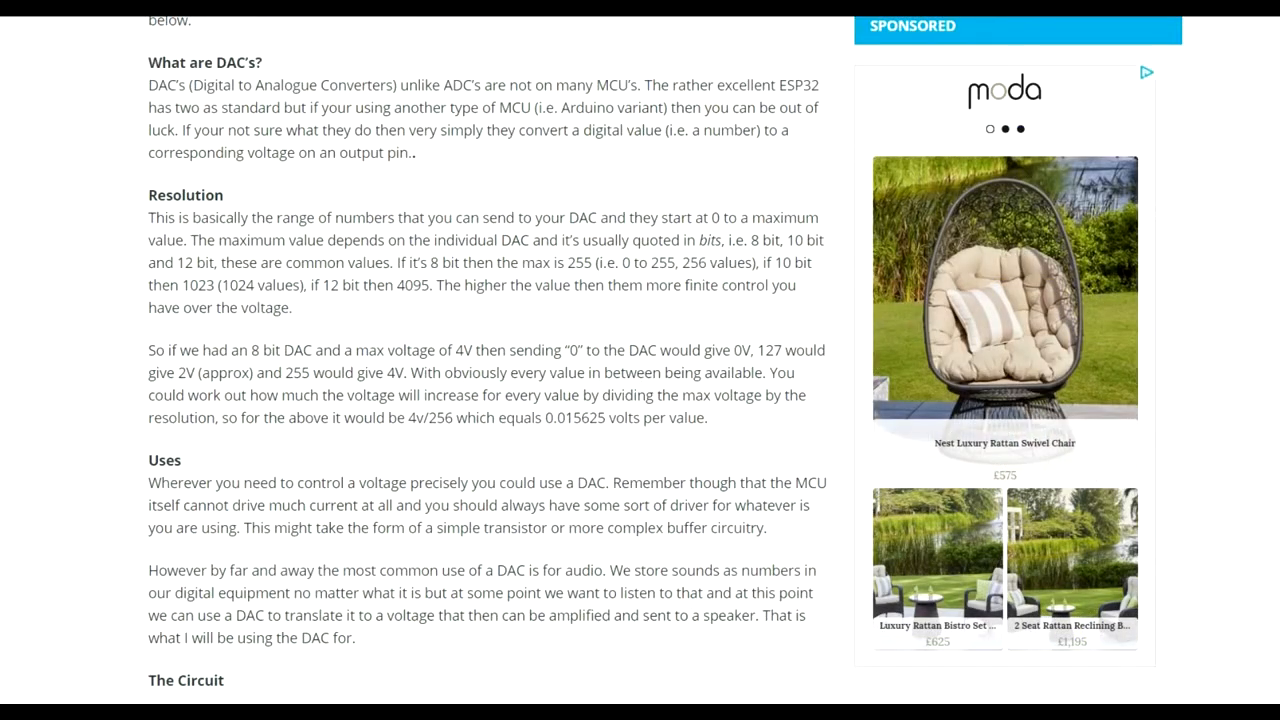
scroll(down, 3)
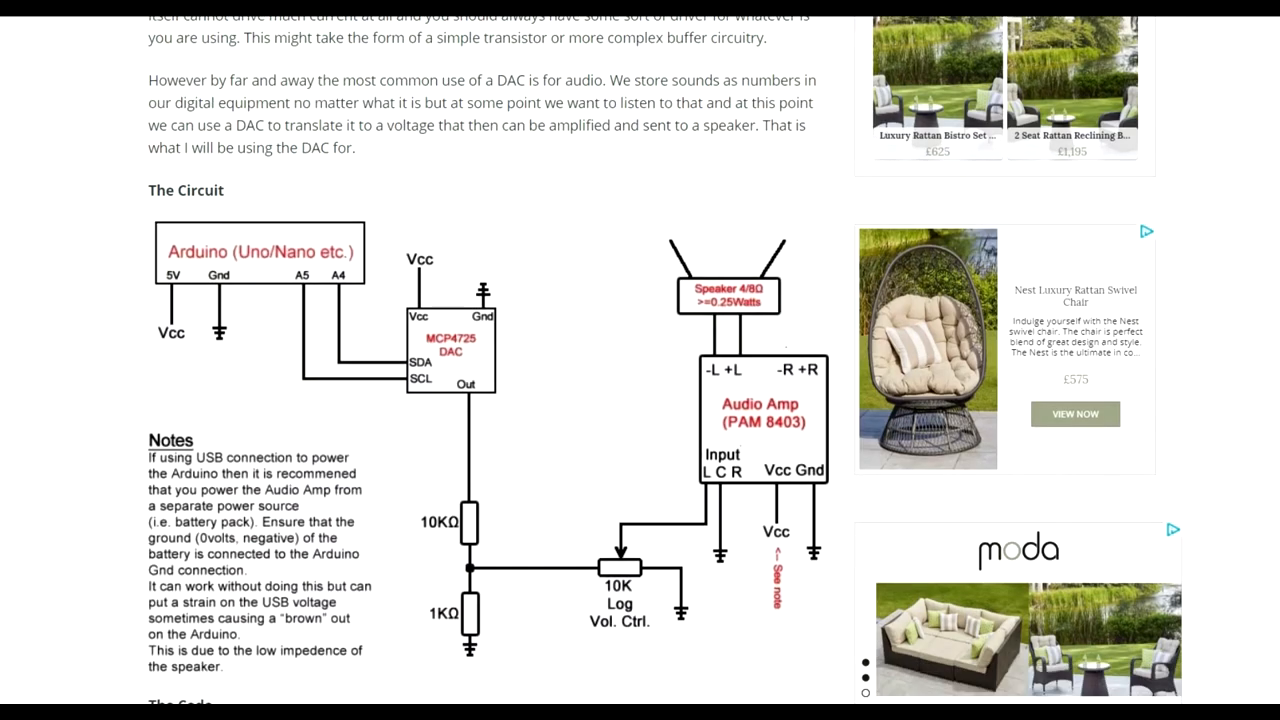
scroll(down, 3)
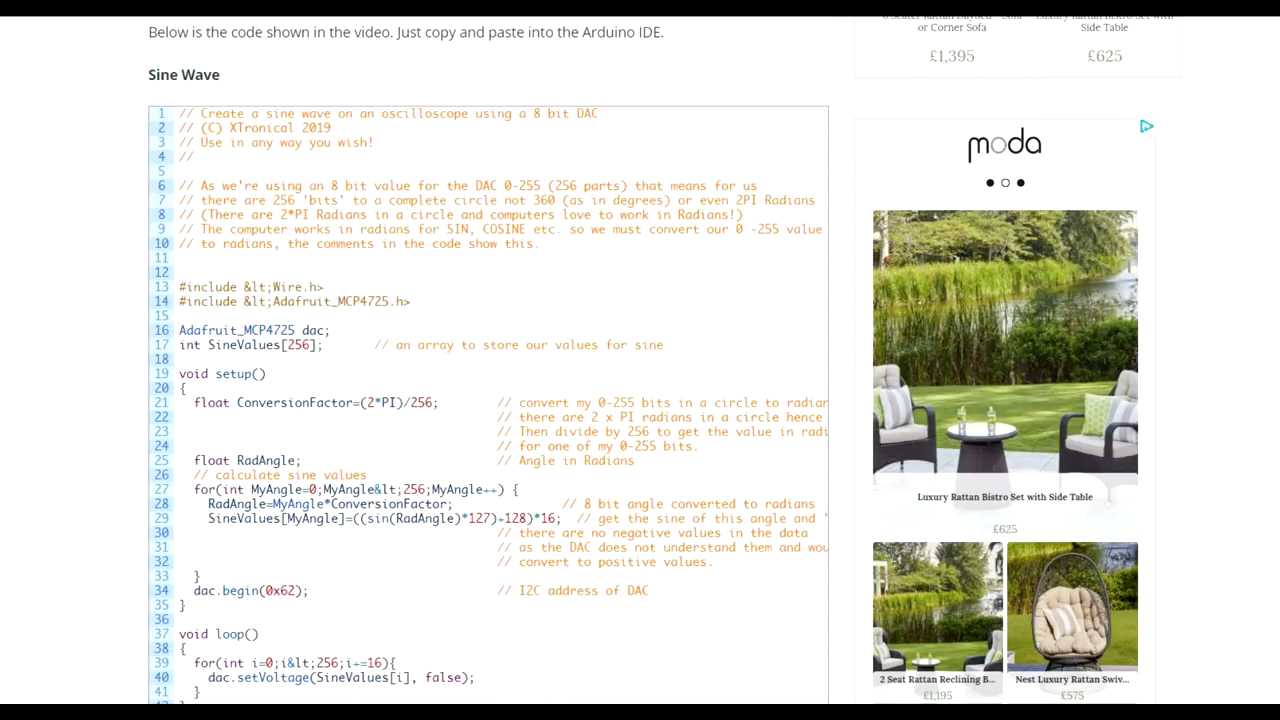
Scroll through the Sine, Saw-Tooth, Triangle and Advanced Triangle Wave code listings to the post's end
scroll(down, 3)
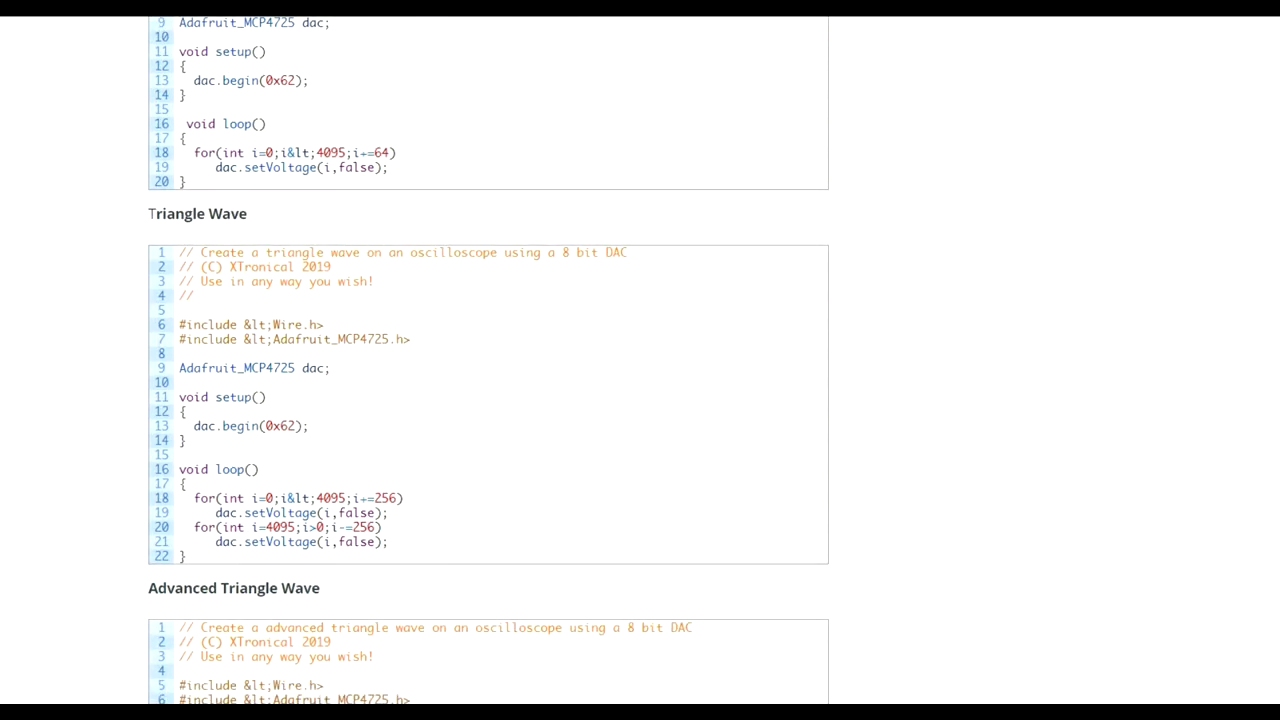
scroll(down, 3)
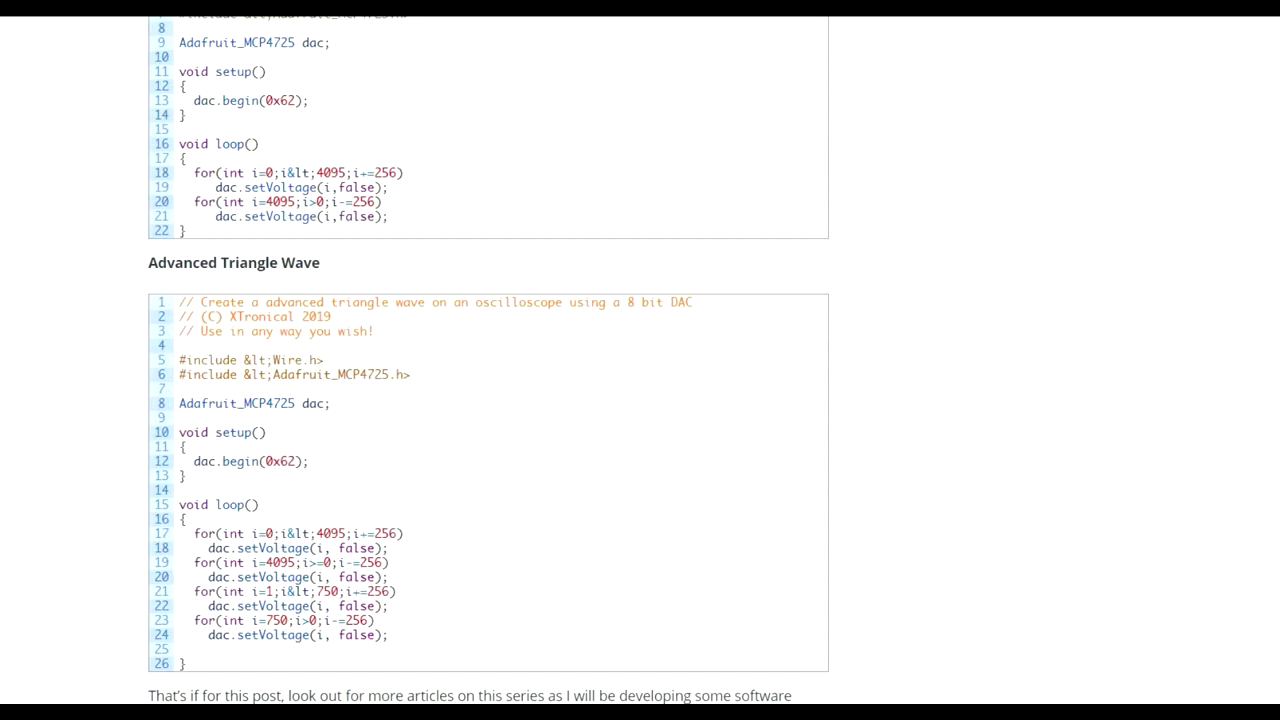
scroll(up, 3)
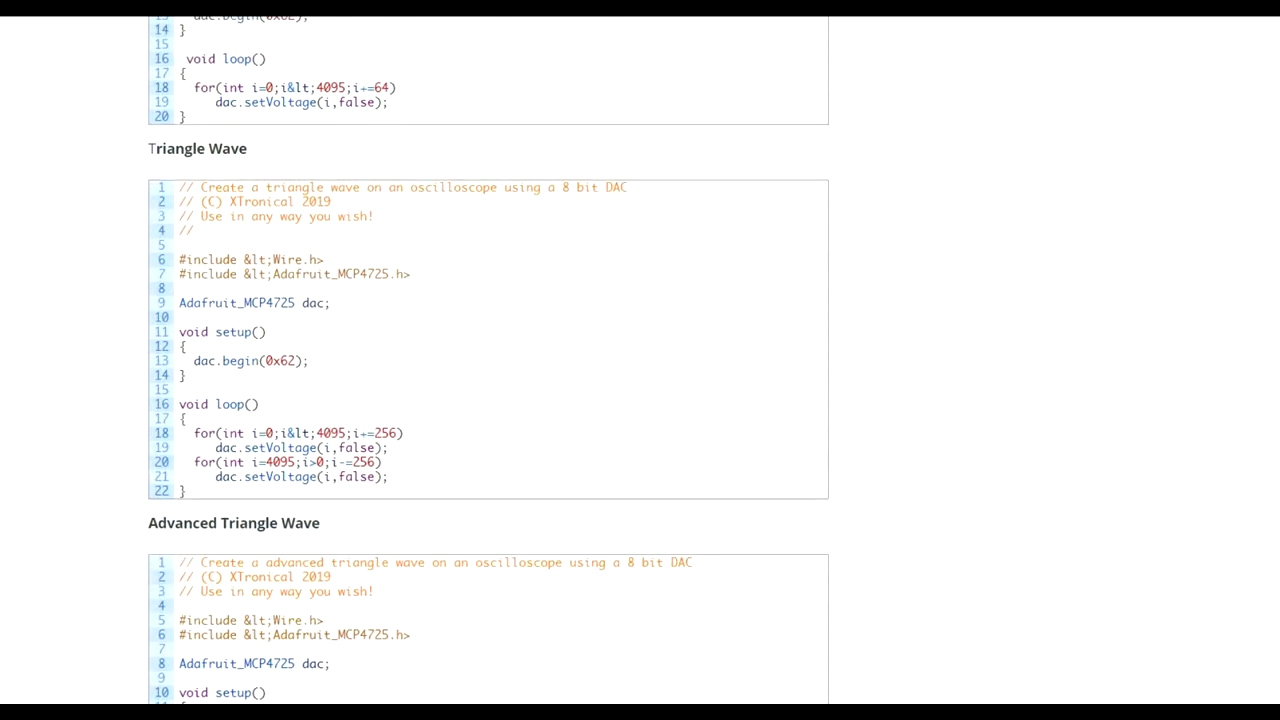
scroll(down, 3)
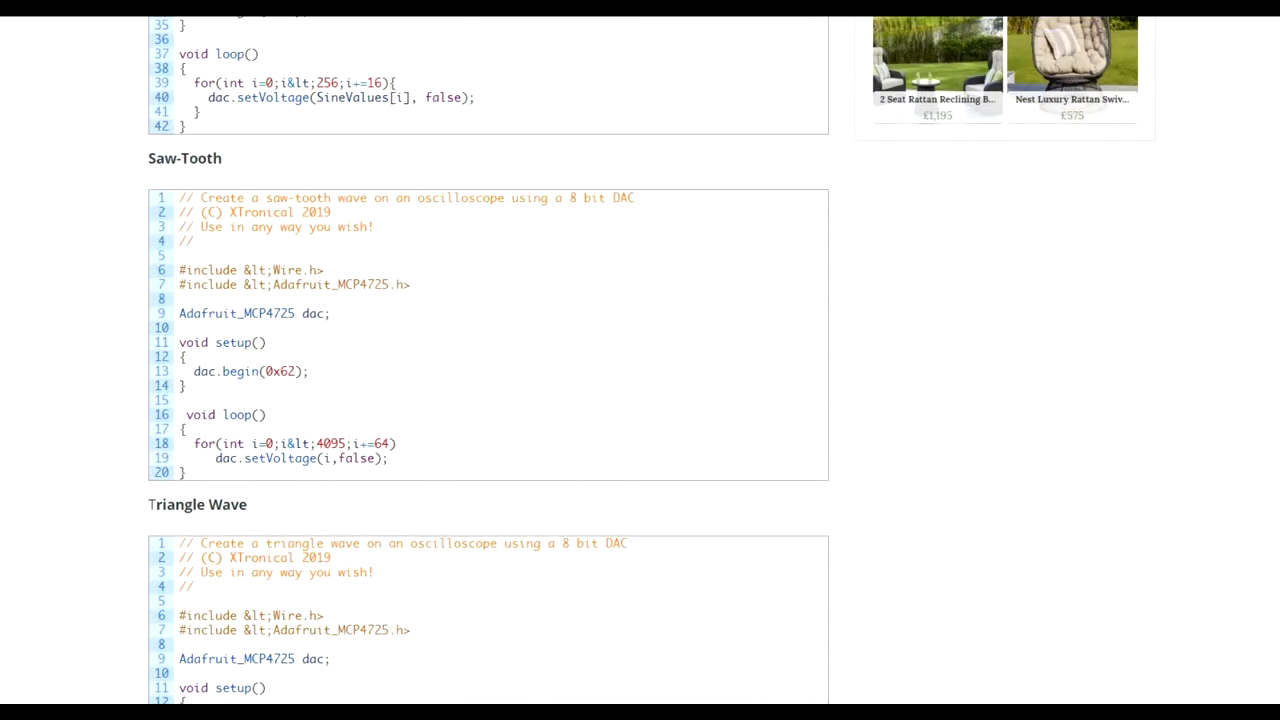